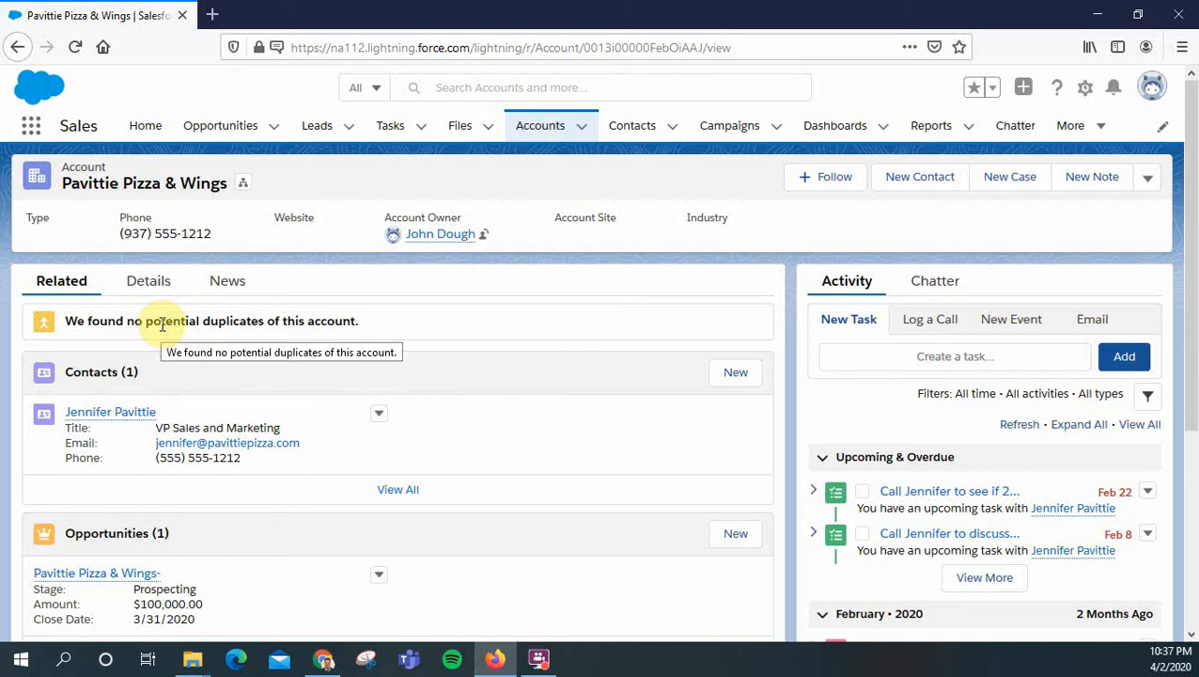
{"action": "mouse_move", "coordinate": [205, 310]}
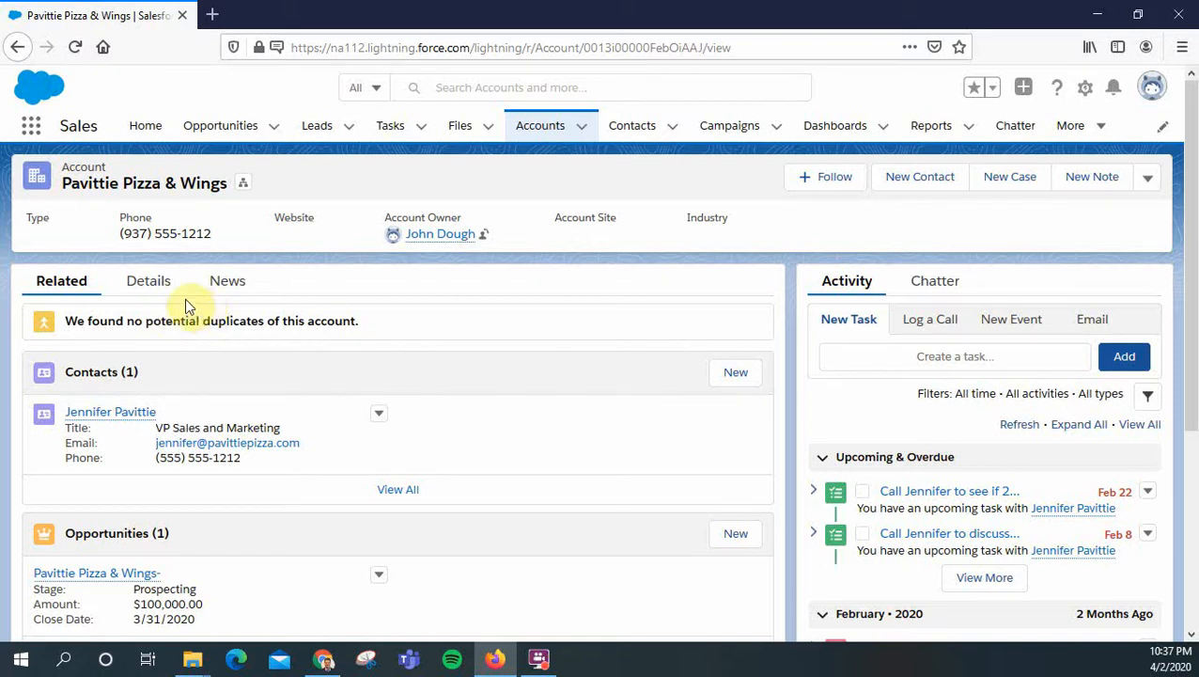
{"action": "mouse_move", "coordinate": [149, 286]}
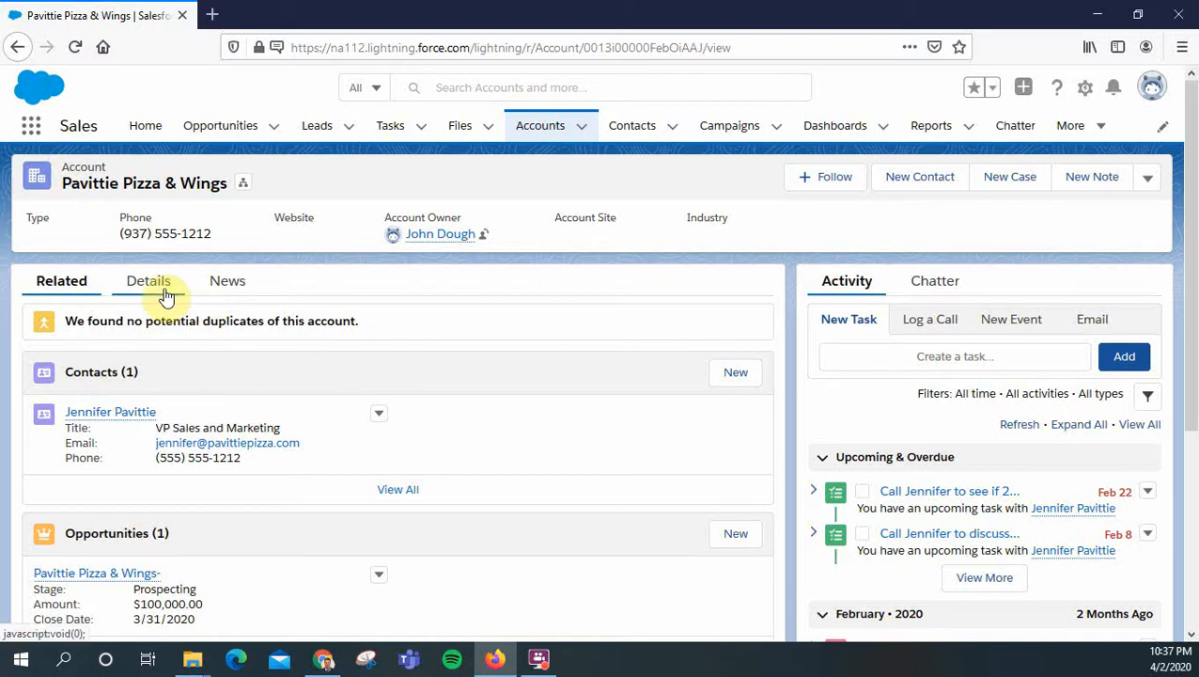
{"action": "mouse_move", "coordinate": [149, 280]}
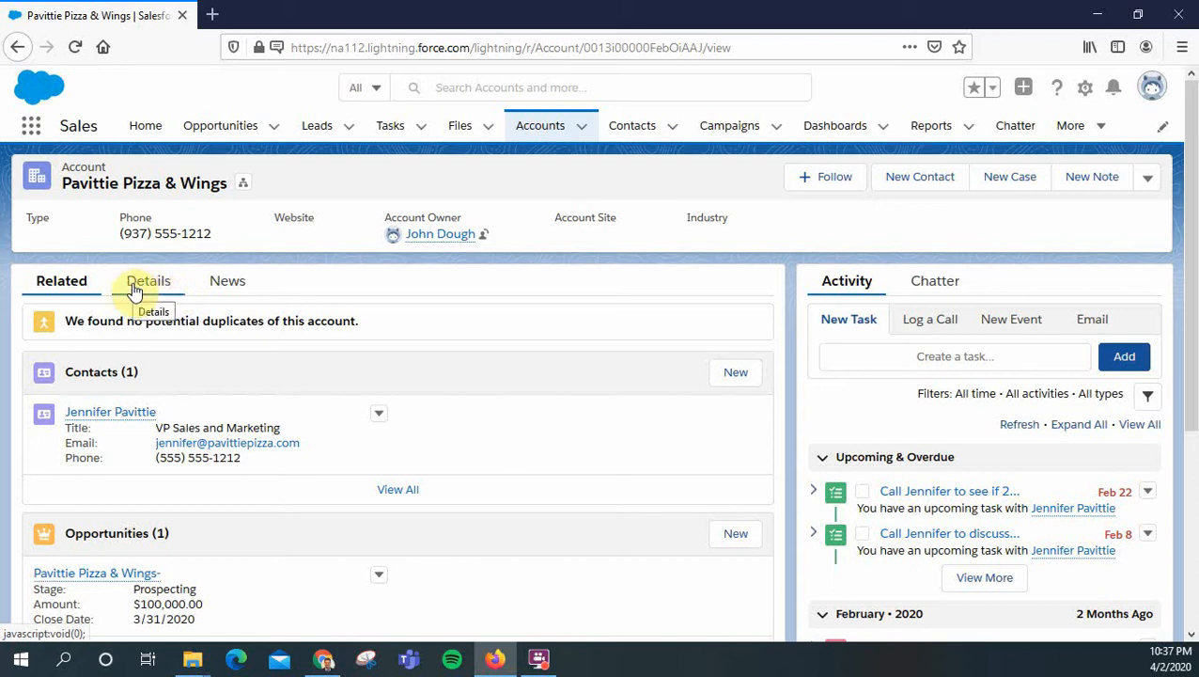
{"action": "mouse_move", "coordinate": [147, 280]}
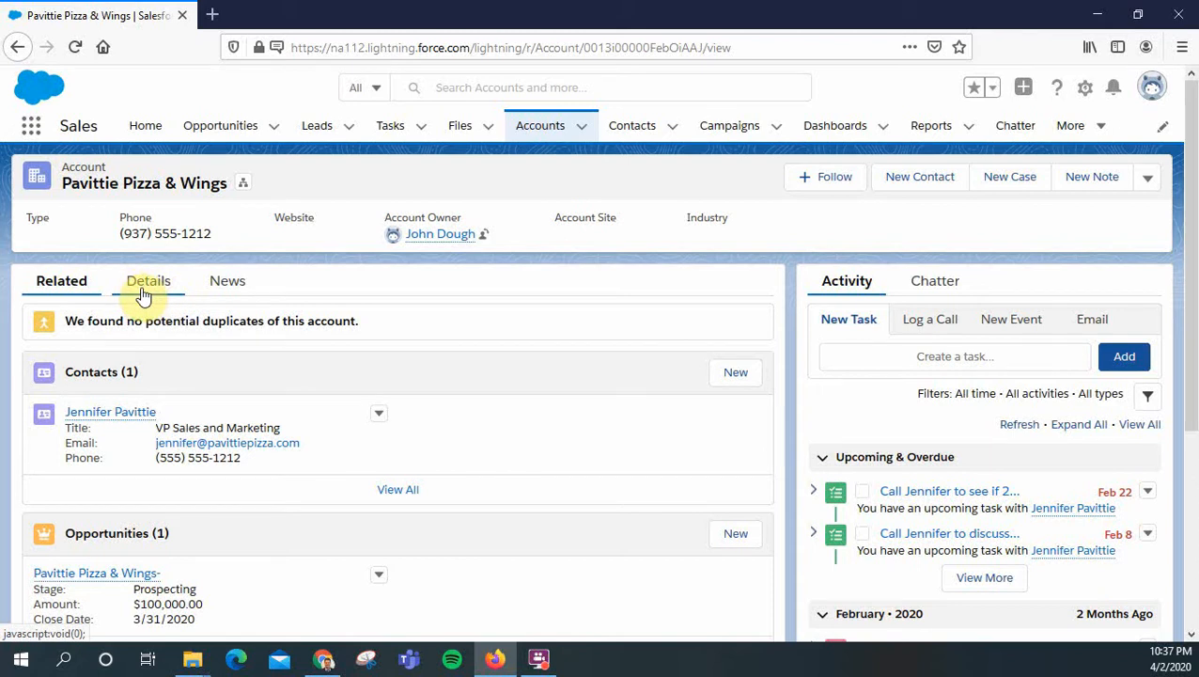
Browse the account's Details and Related tabs, then return to the Pavittie Pizza & Wings account record.
{"action": "left_click", "coordinate": [147, 280]}
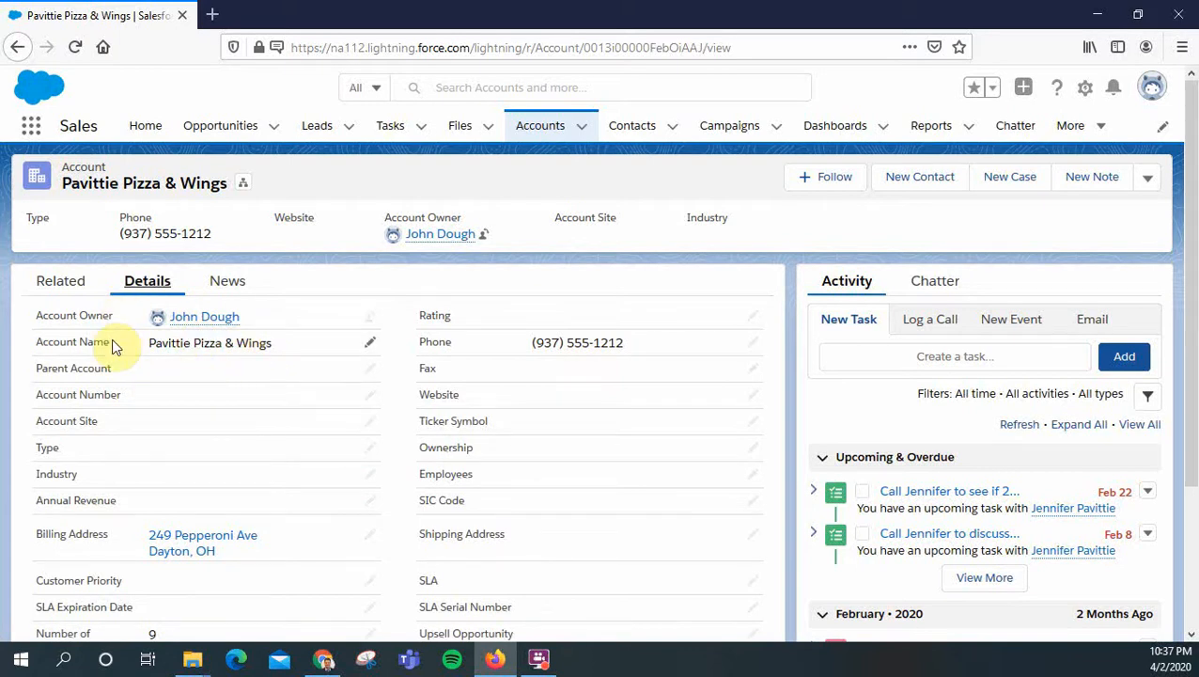
{"action": "left_click", "coordinate": [60, 280]}
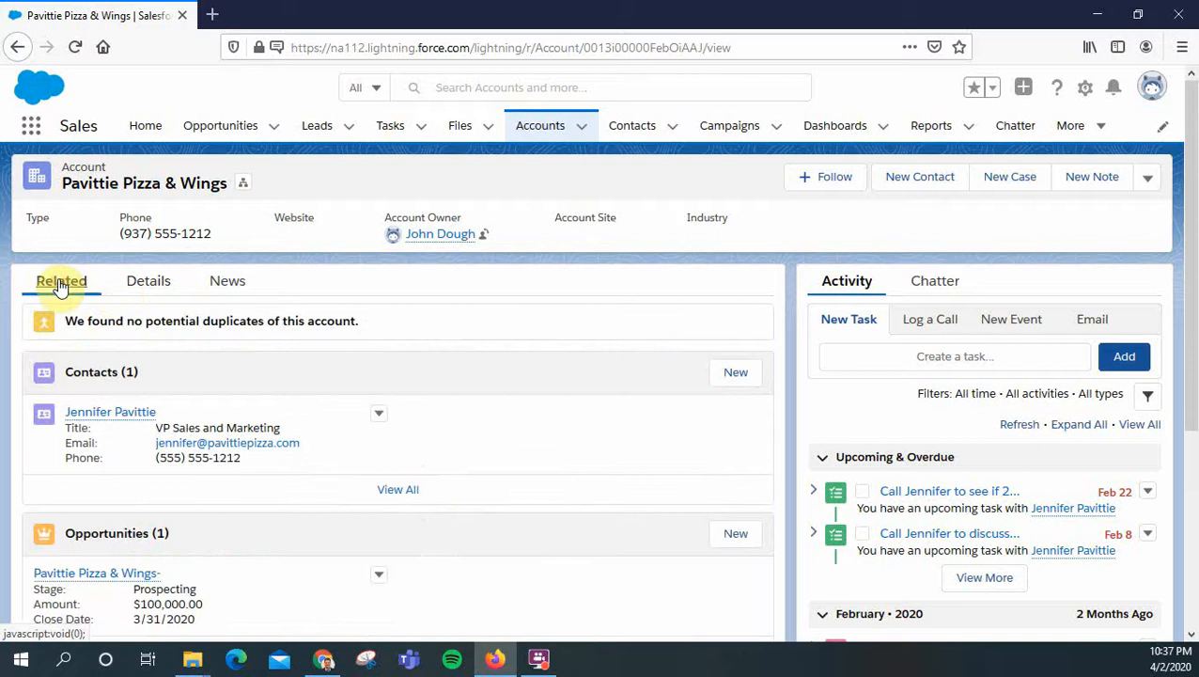
{"action": "mouse_move", "coordinate": [458, 124]}
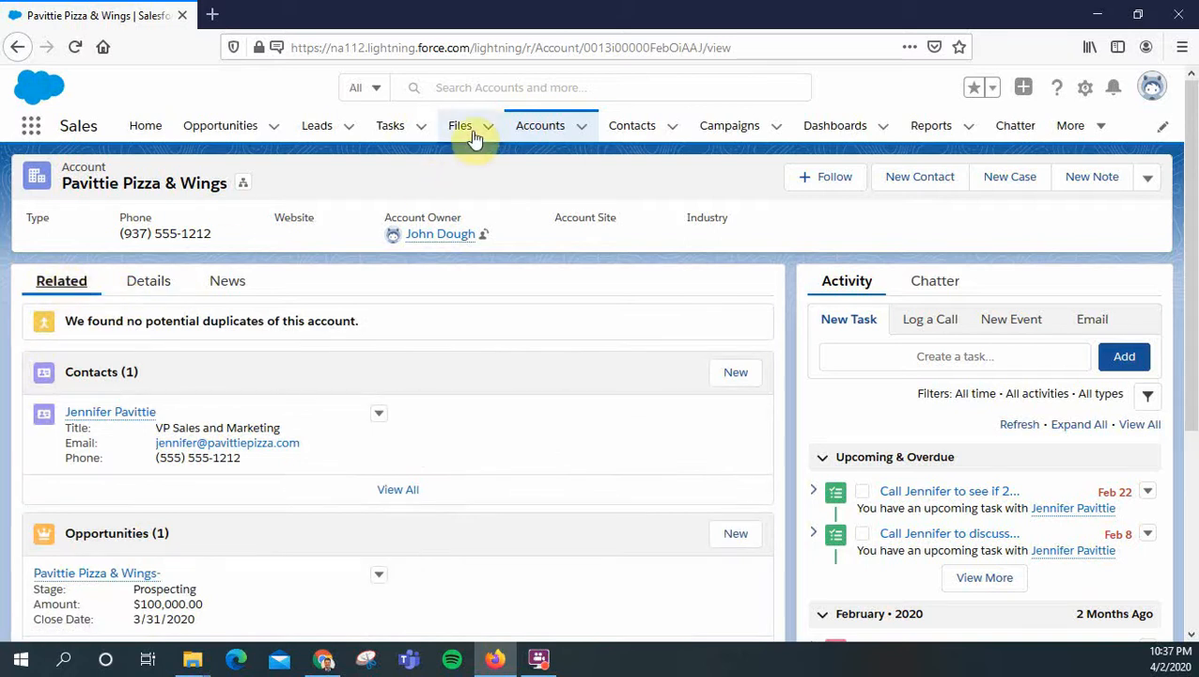
{"action": "left_click", "coordinate": [316, 124]}
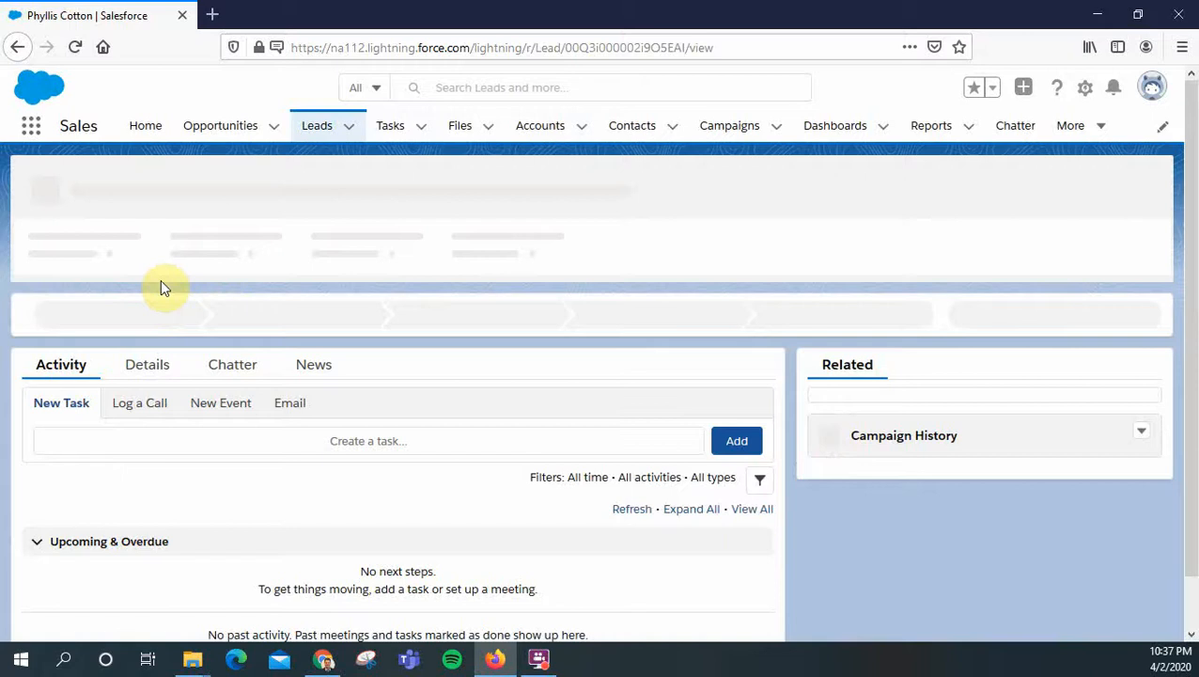
{"action": "left_click", "coordinate": [220, 124]}
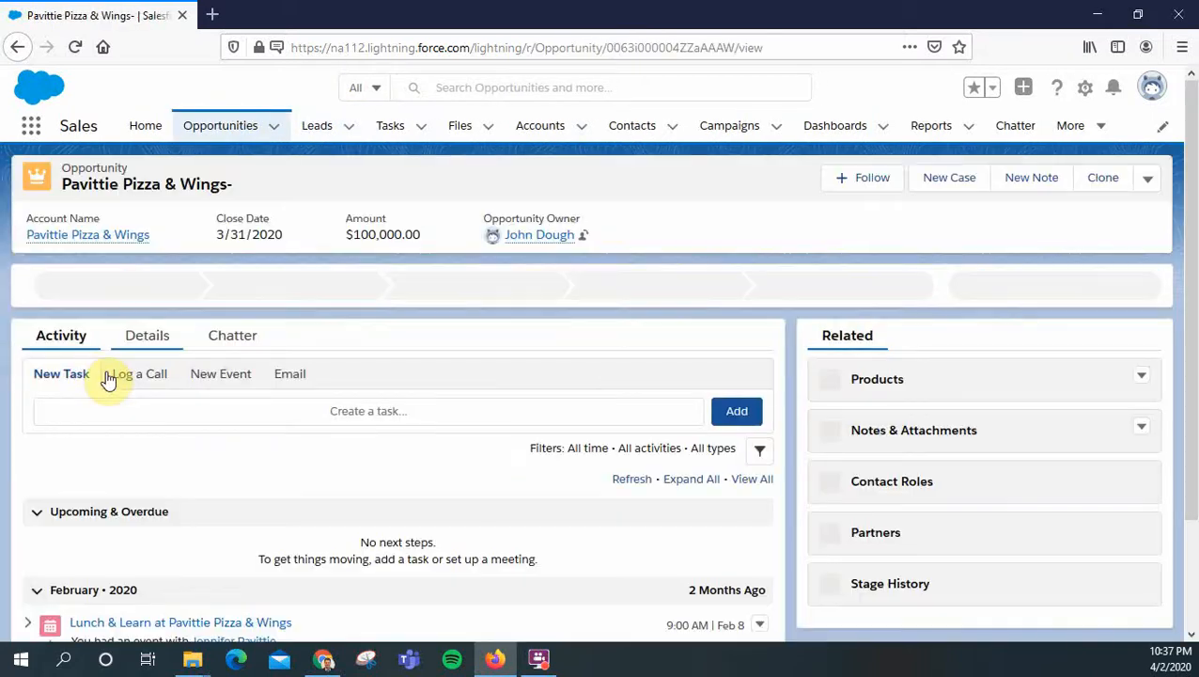
{"action": "left_click", "coordinate": [540, 125]}
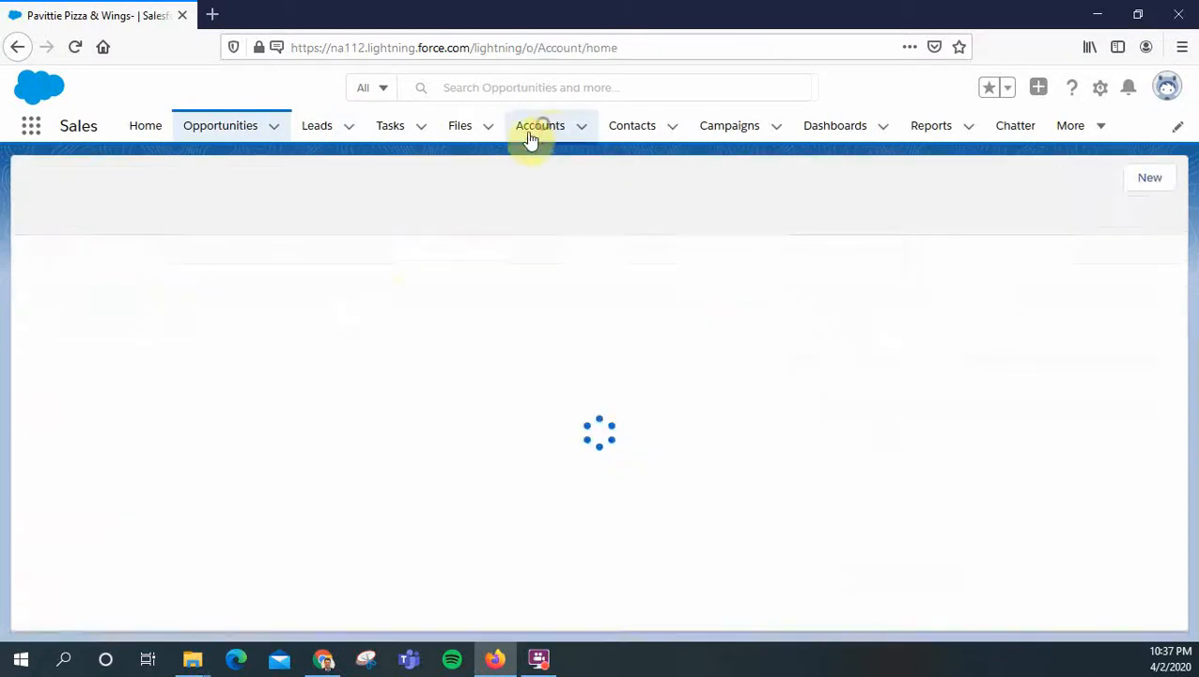
{"action": "left_click", "coordinate": [540, 124]}
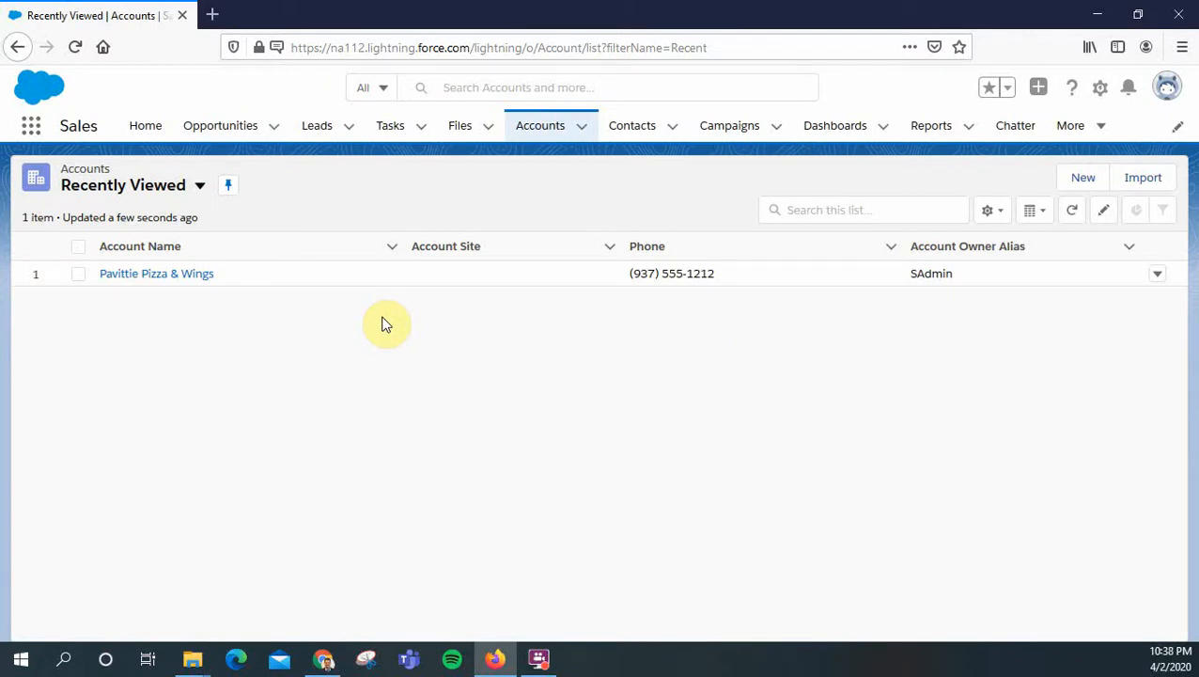
{"action": "mouse_move", "coordinate": [207, 284]}
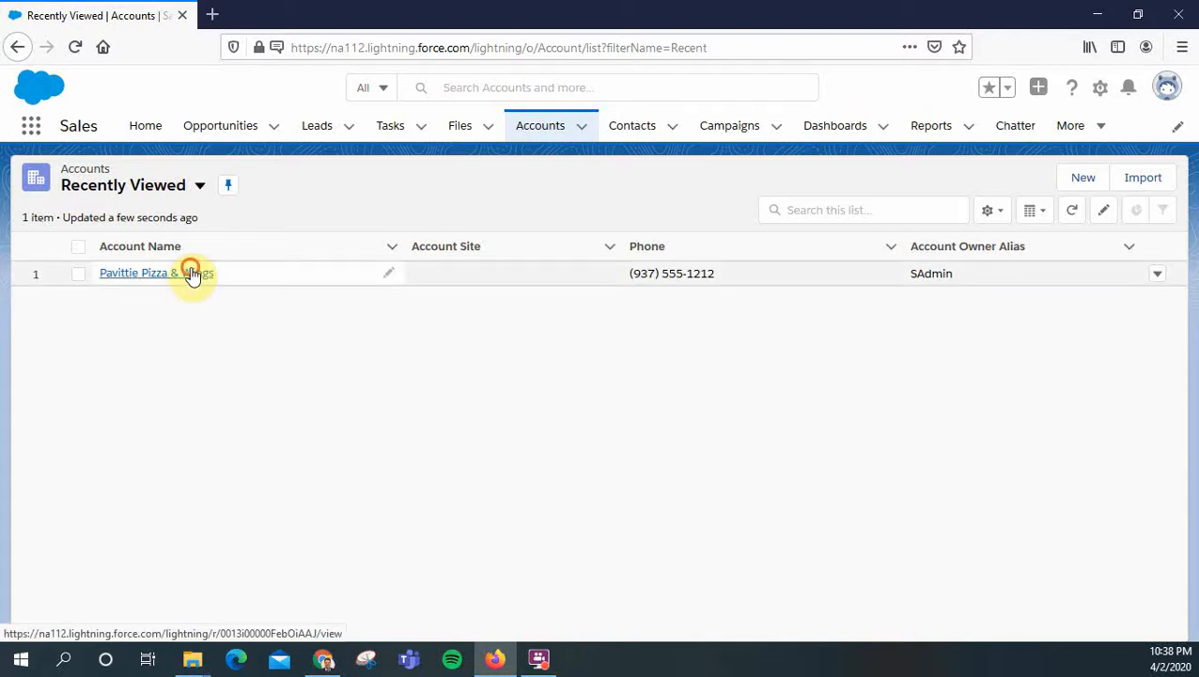
{"action": "left_click", "coordinate": [139, 273]}
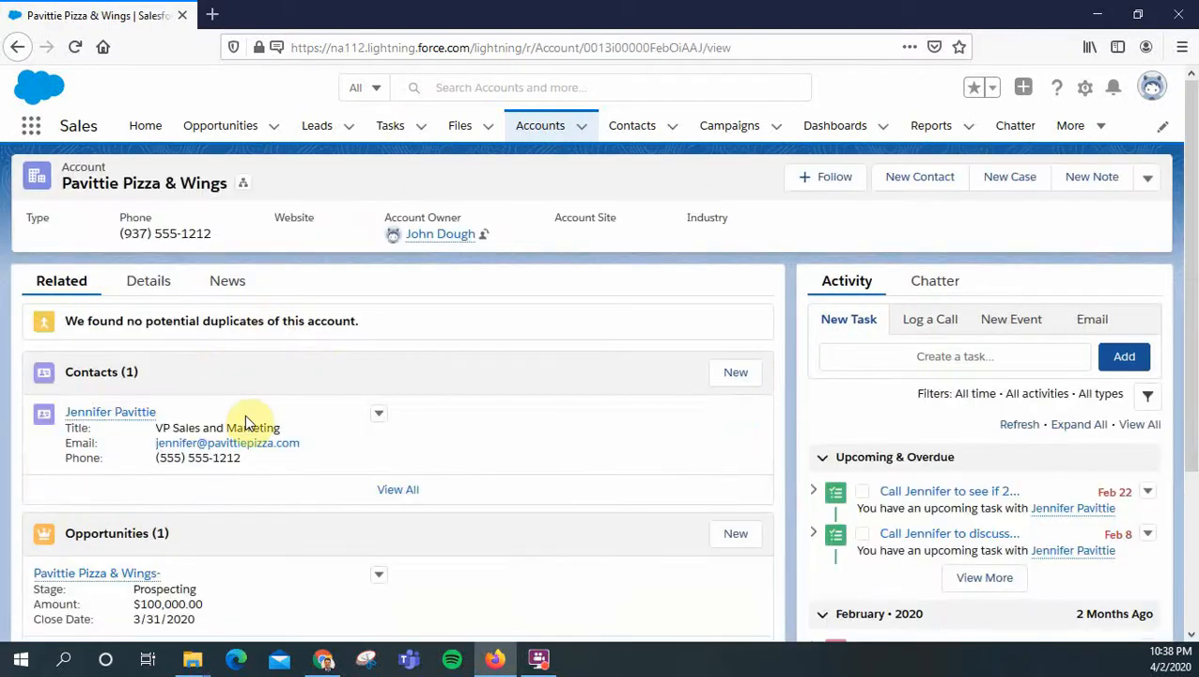
{"action": "mouse_move", "coordinate": [267, 348]}
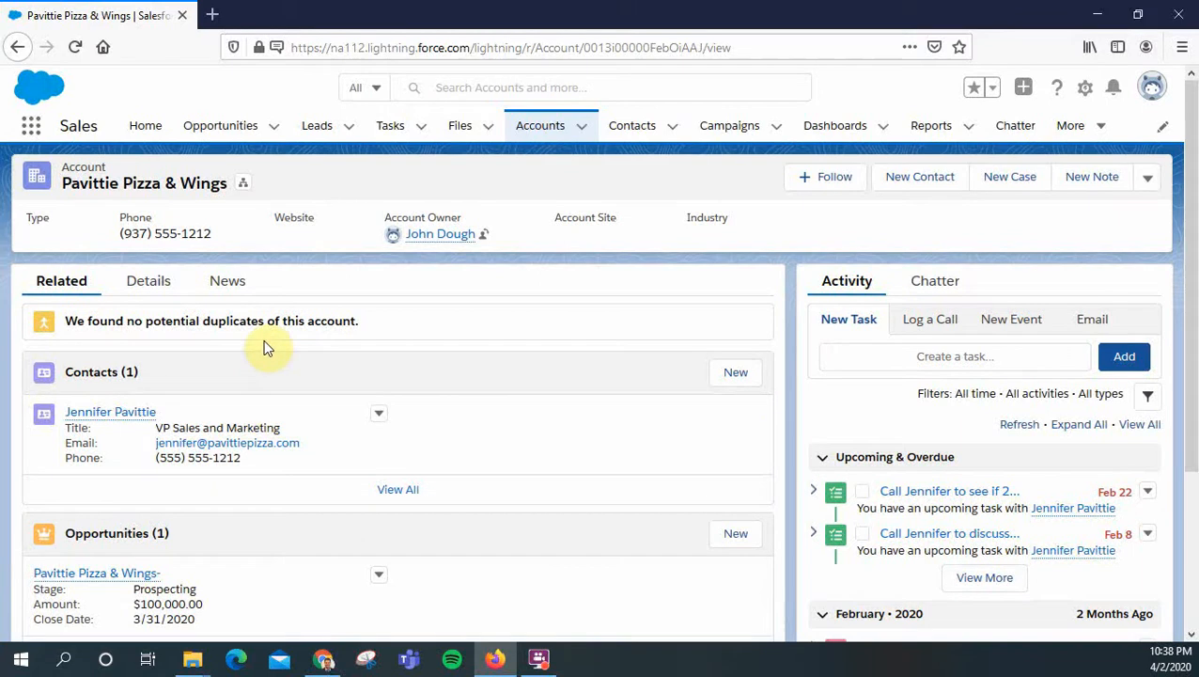
{"action": "mouse_move", "coordinate": [147, 280]}
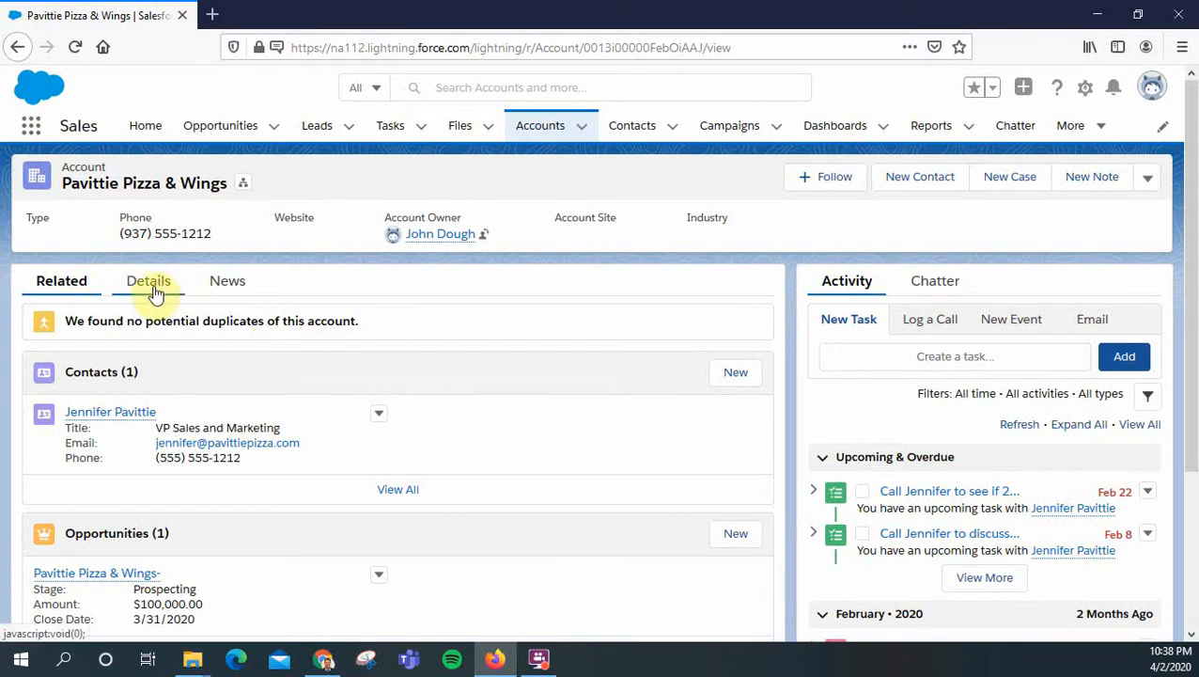
{"action": "mouse_move", "coordinate": [97, 286]}
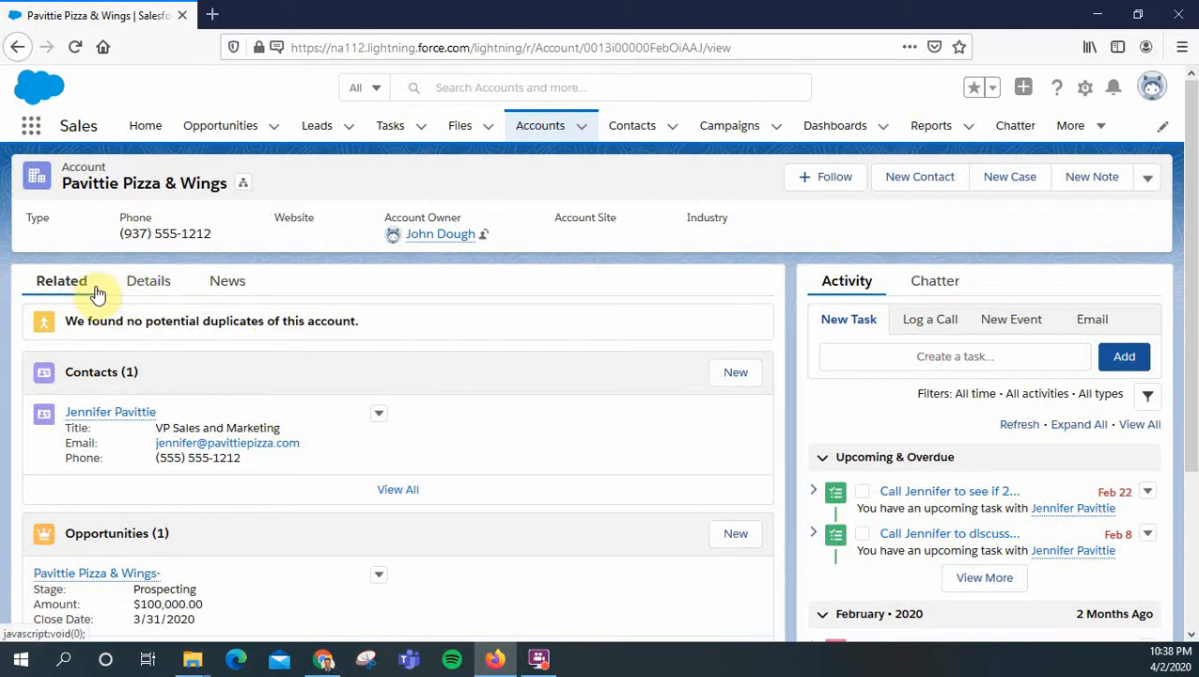
{"action": "mouse_move", "coordinate": [891, 260]}
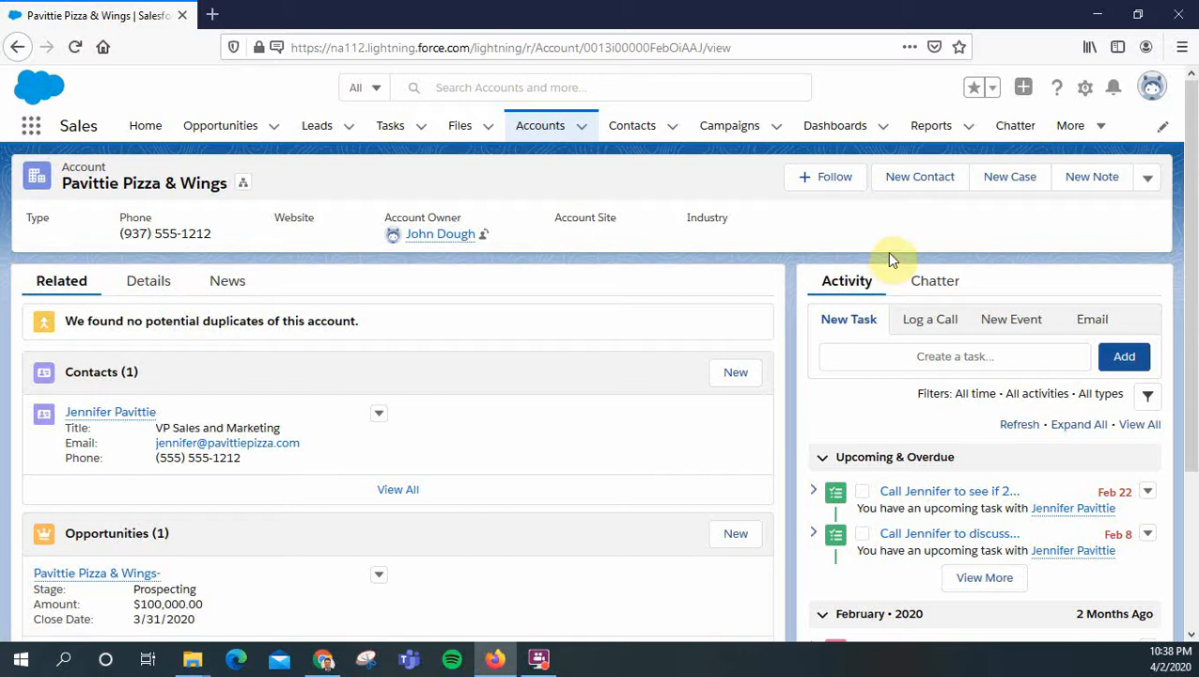
Launch Edit Page from the Setup gear to load the Account Record Page in App Builder.
{"action": "left_click", "coordinate": [1085, 87]}
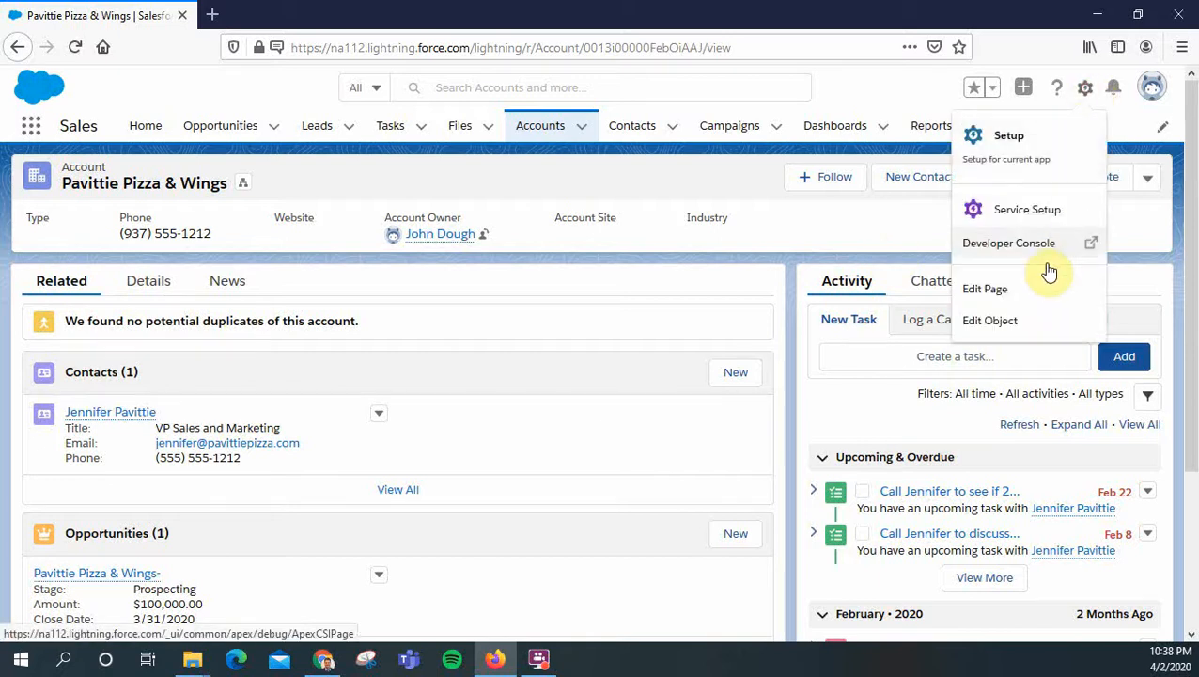
{"action": "left_click", "coordinate": [986, 290]}
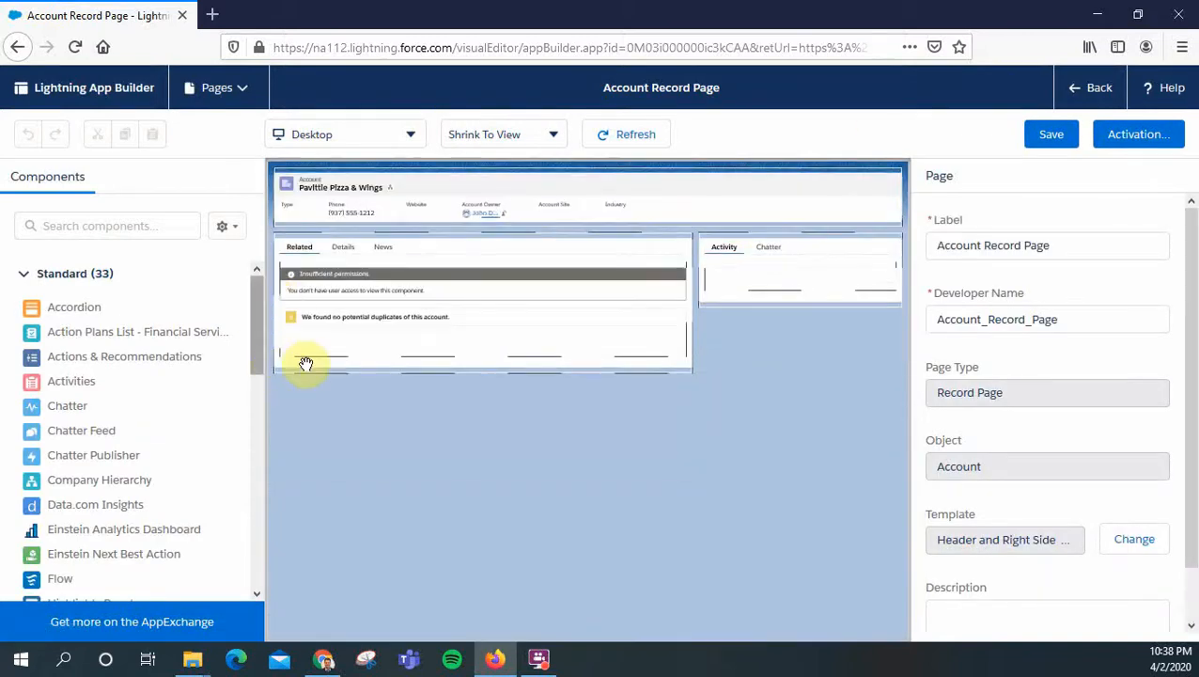
On the Tabs component, set Default Tab to Details and move Details ahead of Related and News.
{"action": "left_click", "coordinate": [636, 134]}
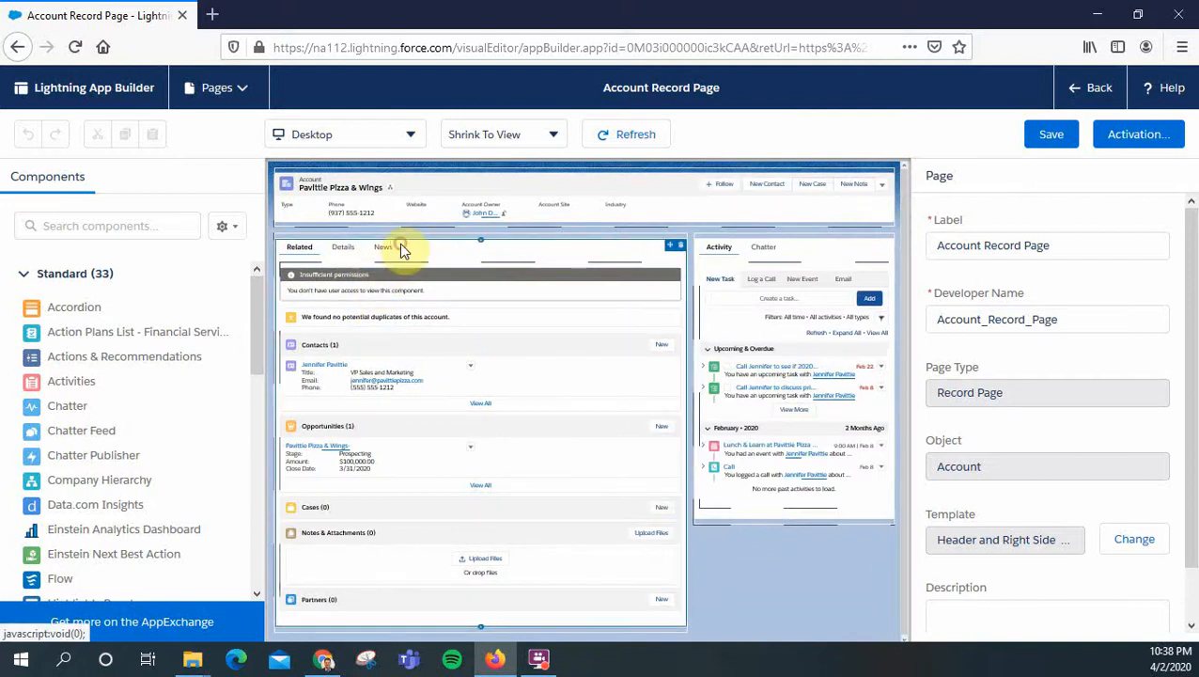
{"action": "left_click", "coordinate": [405, 248]}
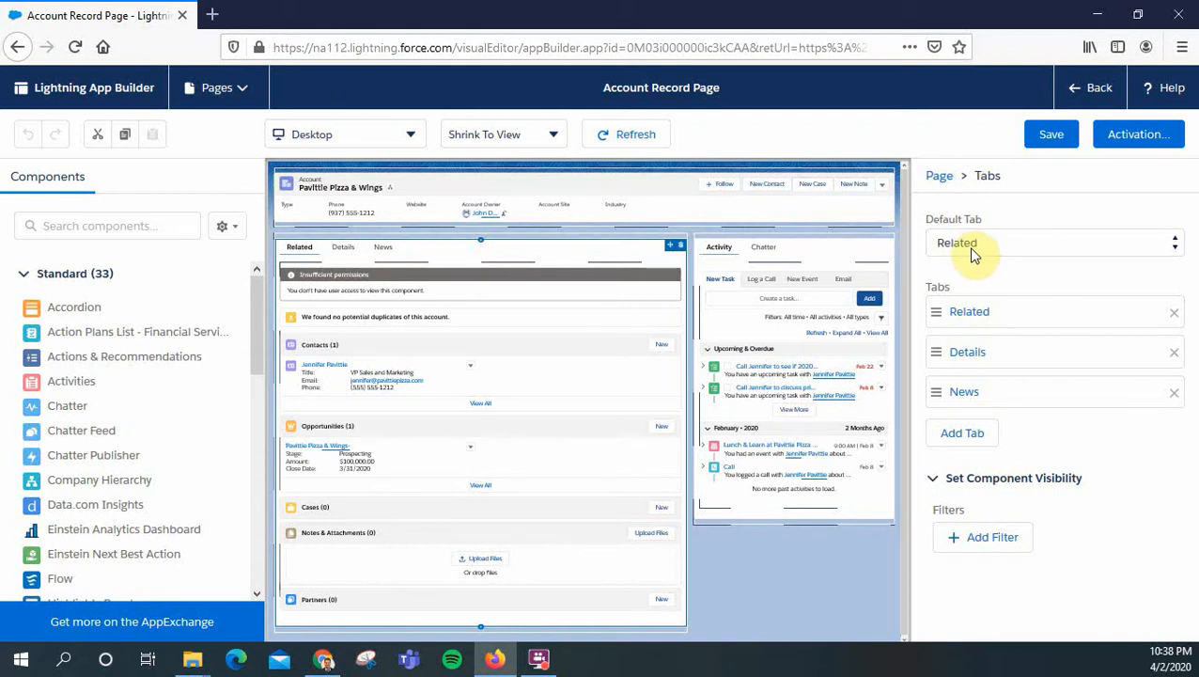
{"action": "left_click", "coordinate": [1052, 243]}
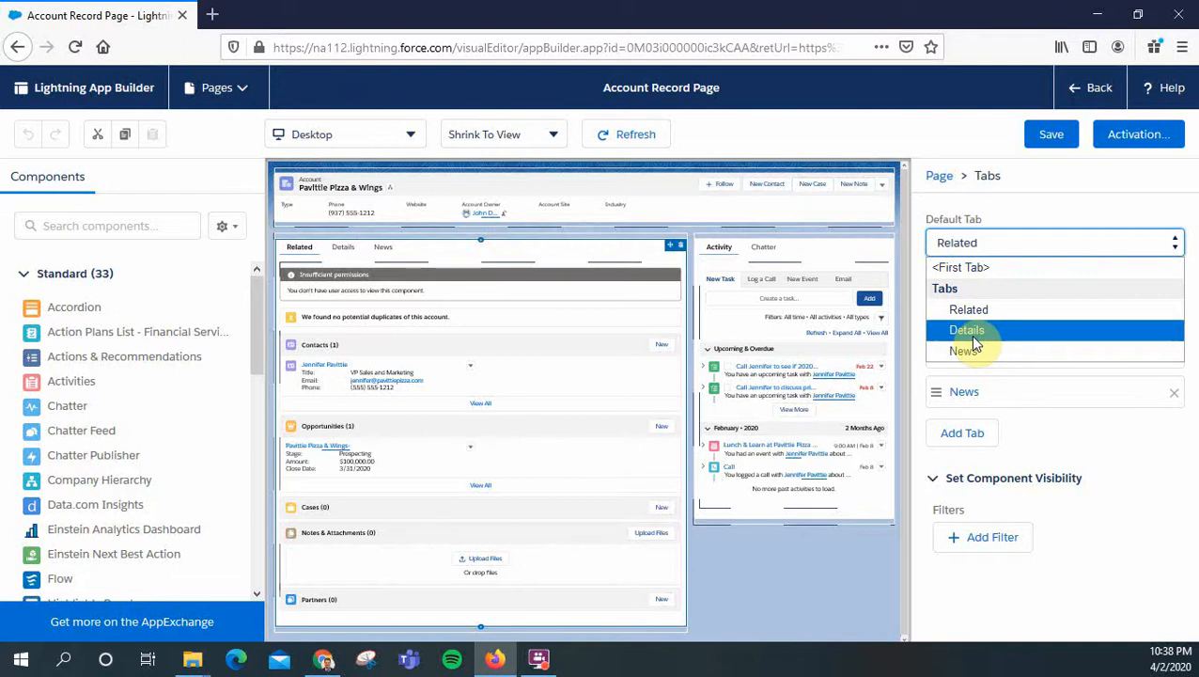
{"action": "left_click", "coordinate": [966, 330]}
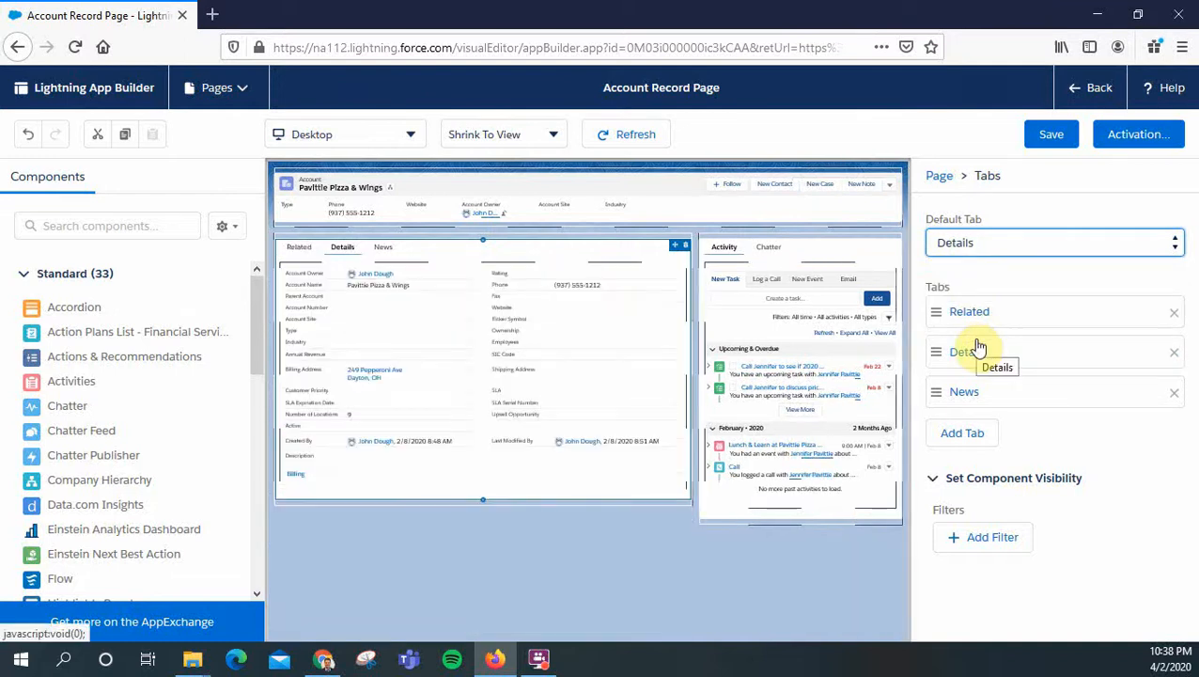
{"action": "mouse_move", "coordinate": [1031, 412]}
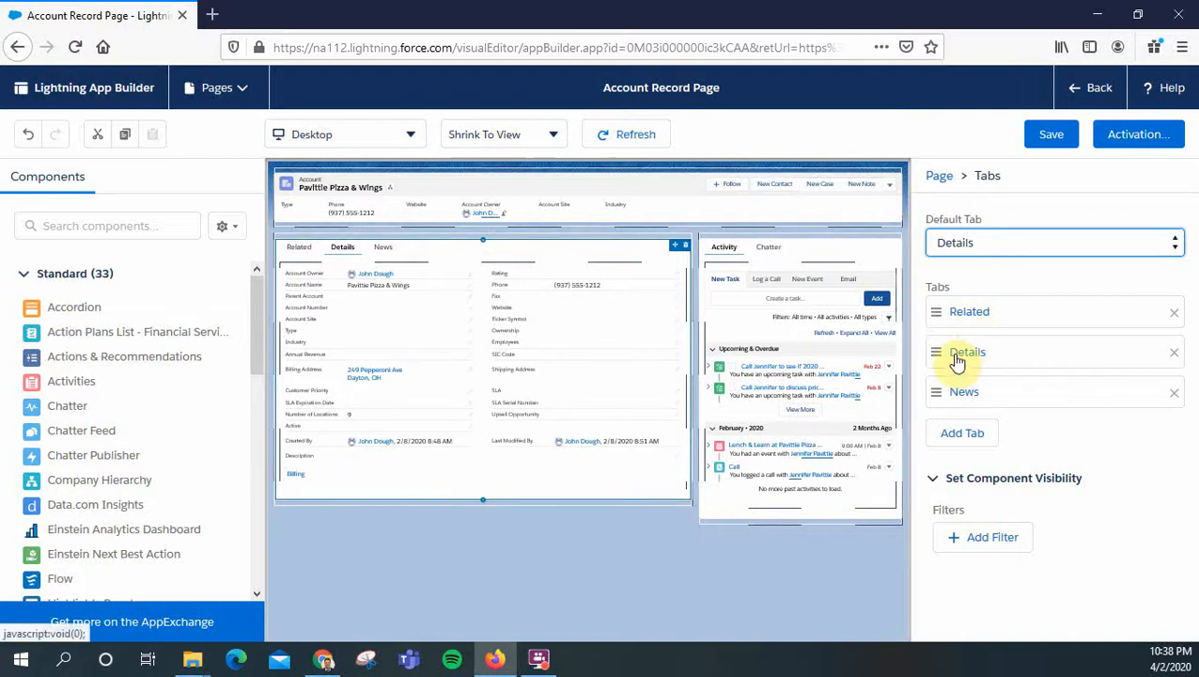
{"action": "left_click_drag", "start_coordinate": [957, 351], "coordinate": [957, 313]}
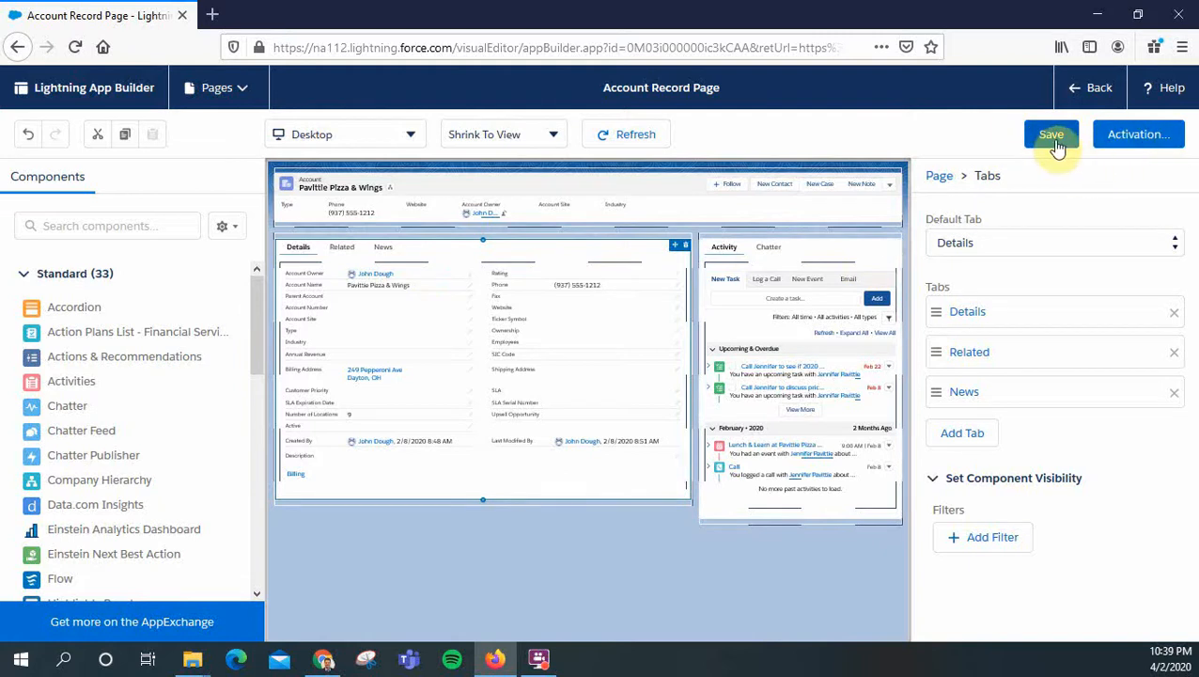
Save the record page and go back to the Pavittie Pizza & Wings account record.
{"action": "left_click", "coordinate": [1053, 133]}
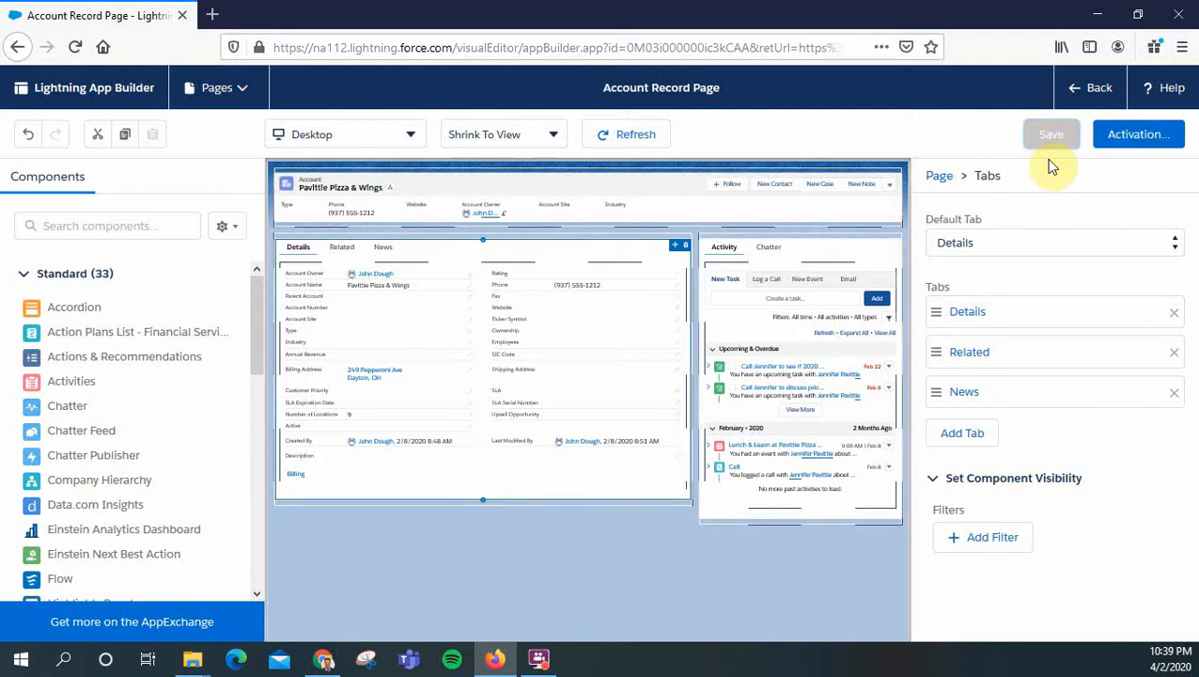
{"action": "left_click", "coordinate": [1051, 134]}
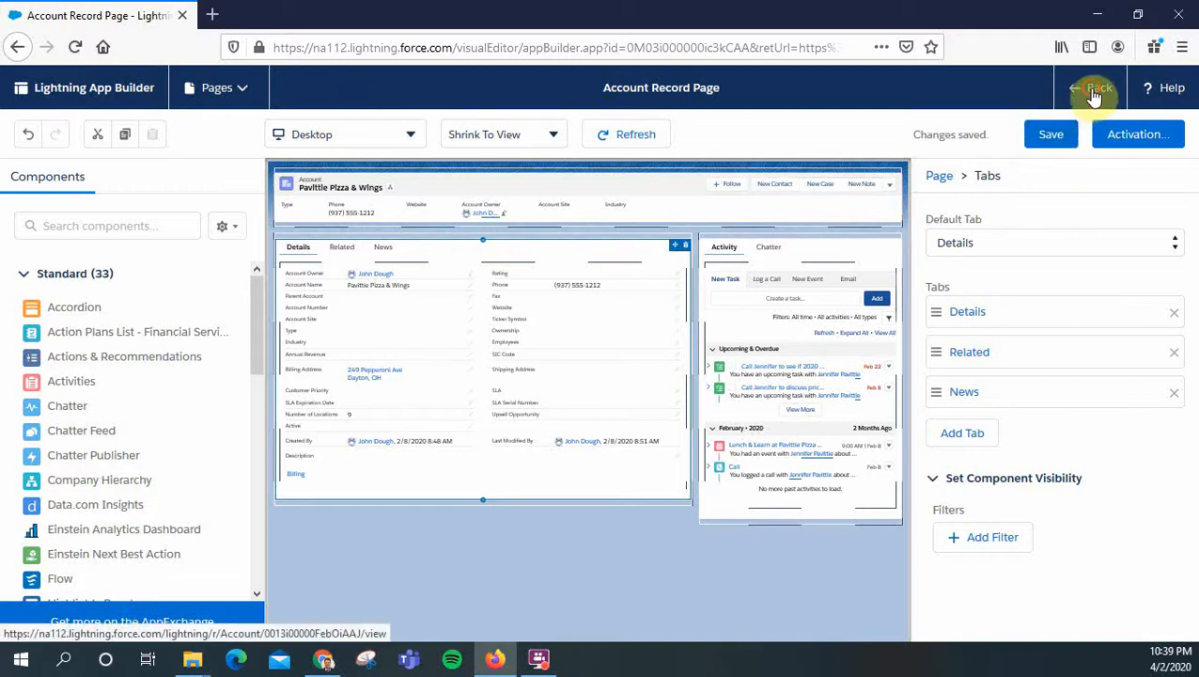
{"action": "left_click", "coordinate": [1092, 88]}
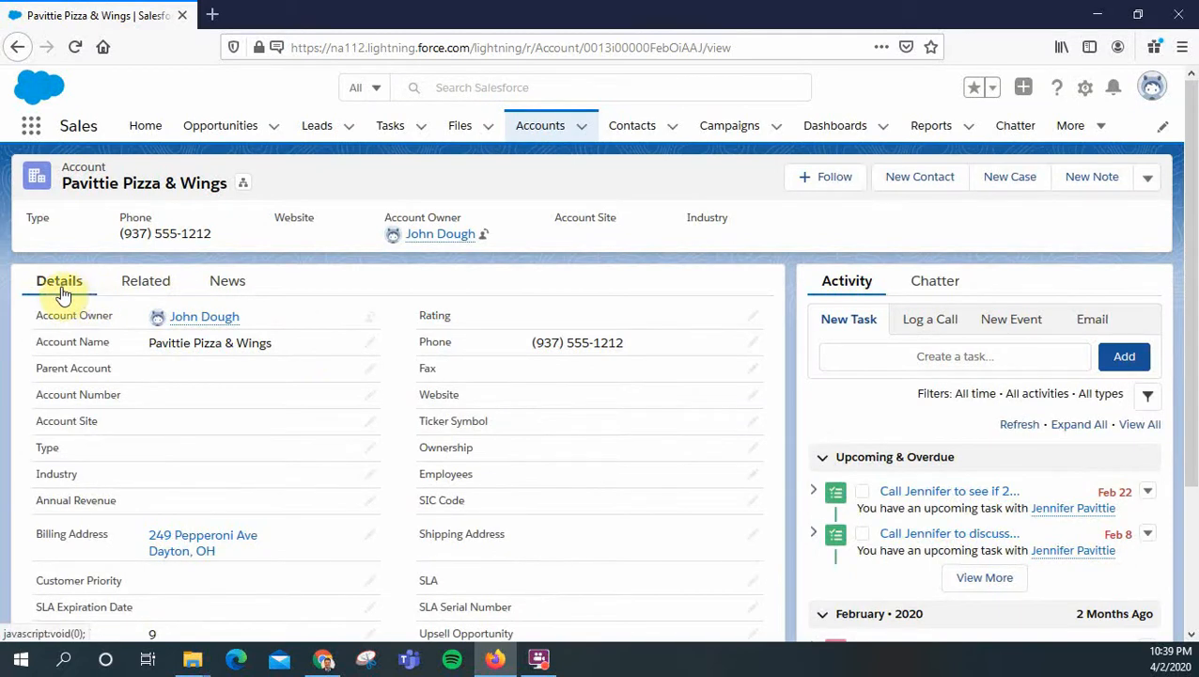
{"action": "mouse_move", "coordinate": [220, 124]}
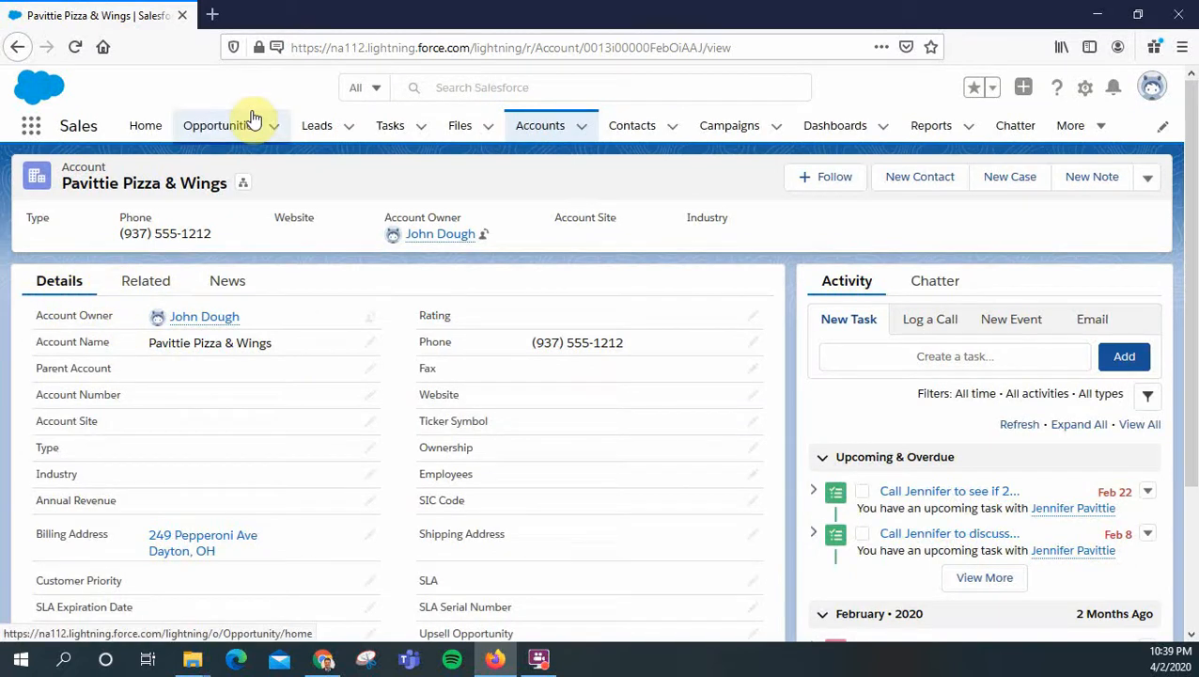
{"action": "left_click", "coordinate": [316, 124]}
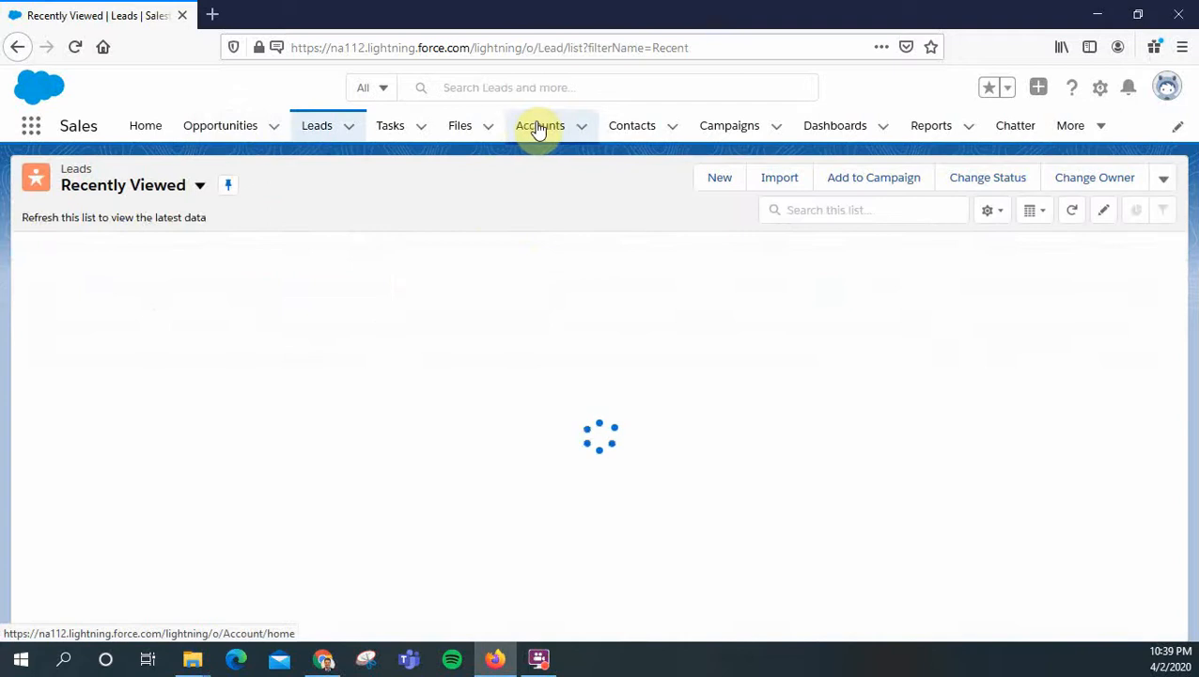
{"action": "left_click", "coordinate": [540, 124]}
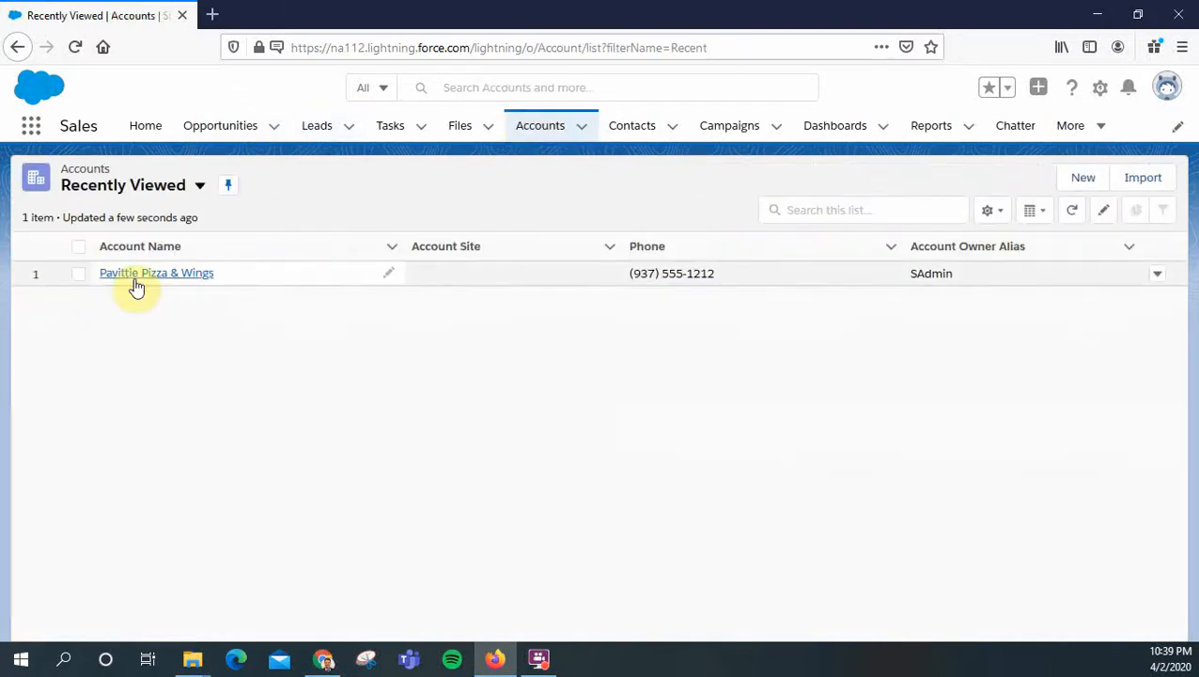
{"action": "left_click", "coordinate": [156, 272]}
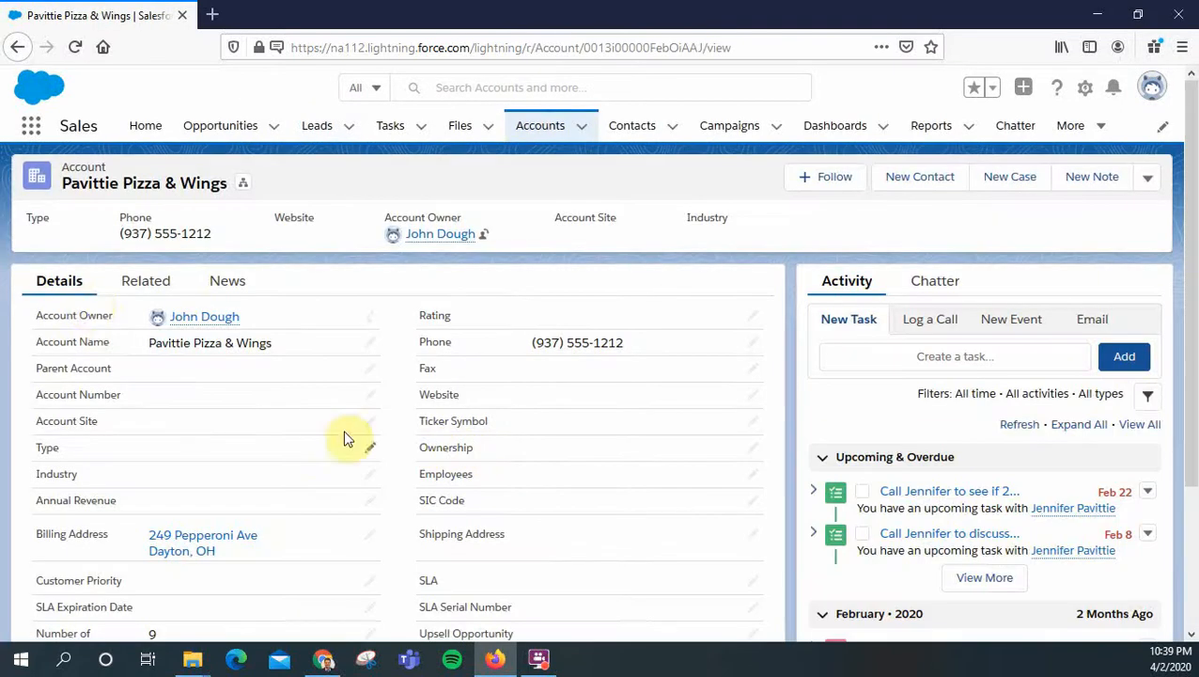
{"action": "mouse_move", "coordinate": [361, 629]}
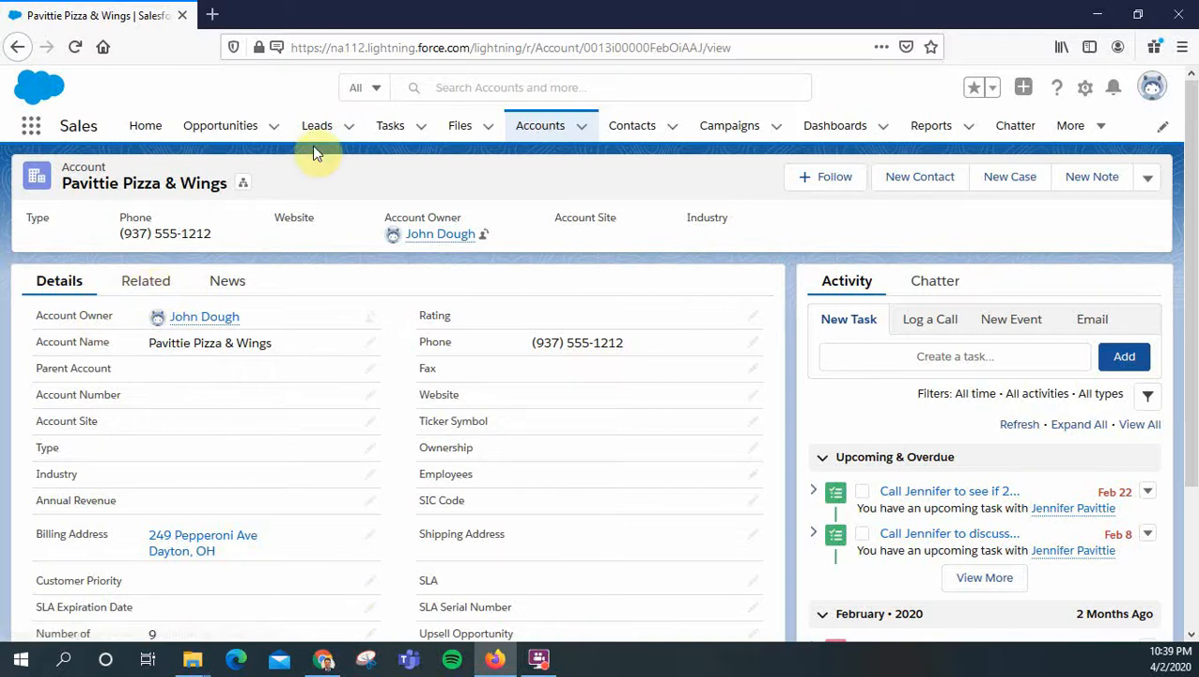
{"action": "mouse_move", "coordinate": [579, 367]}
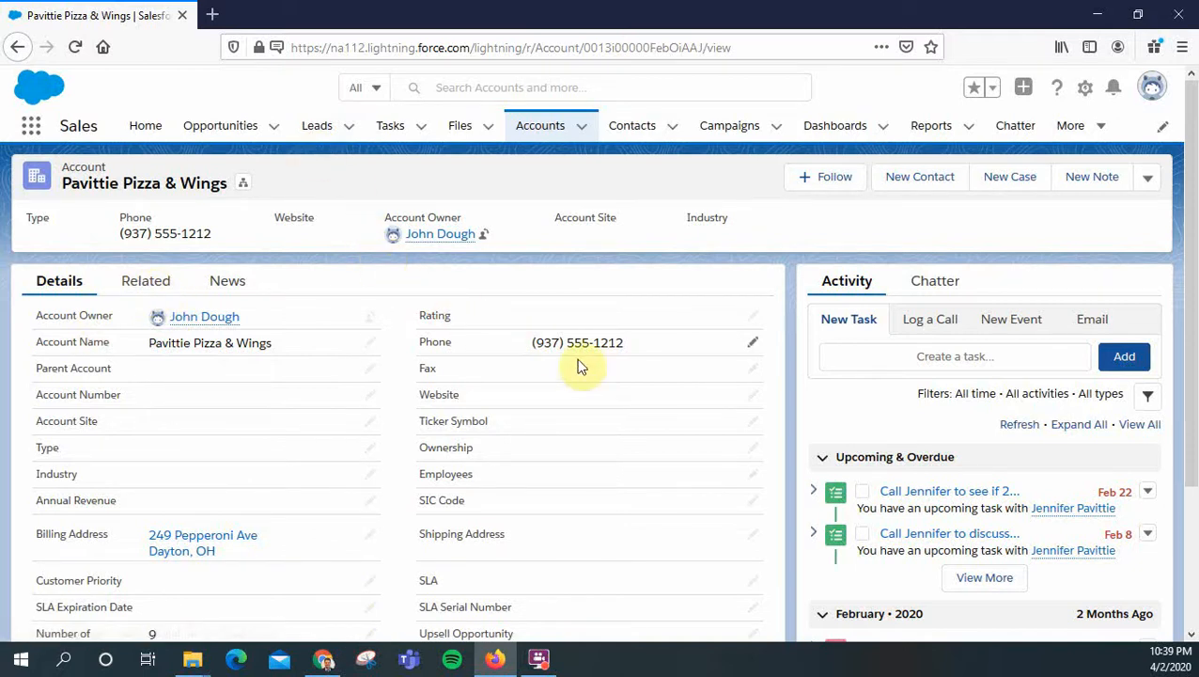
{"action": "mouse_move", "coordinate": [647, 497]}
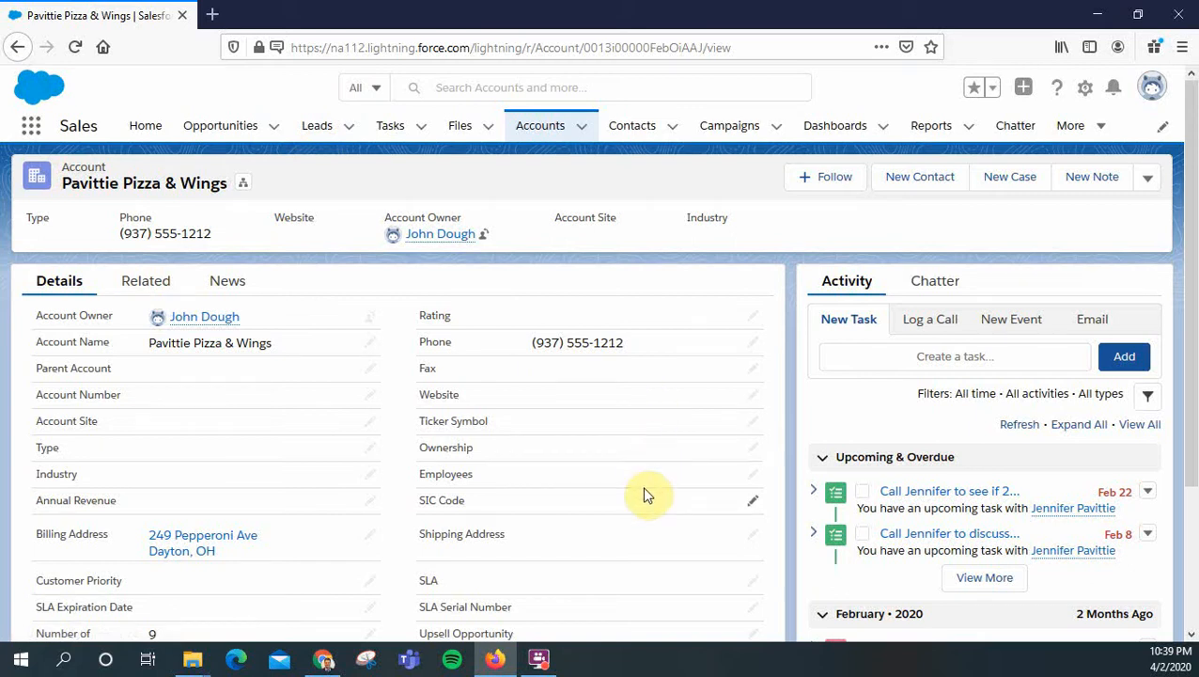
{"action": "mouse_move", "coordinate": [605, 458]}
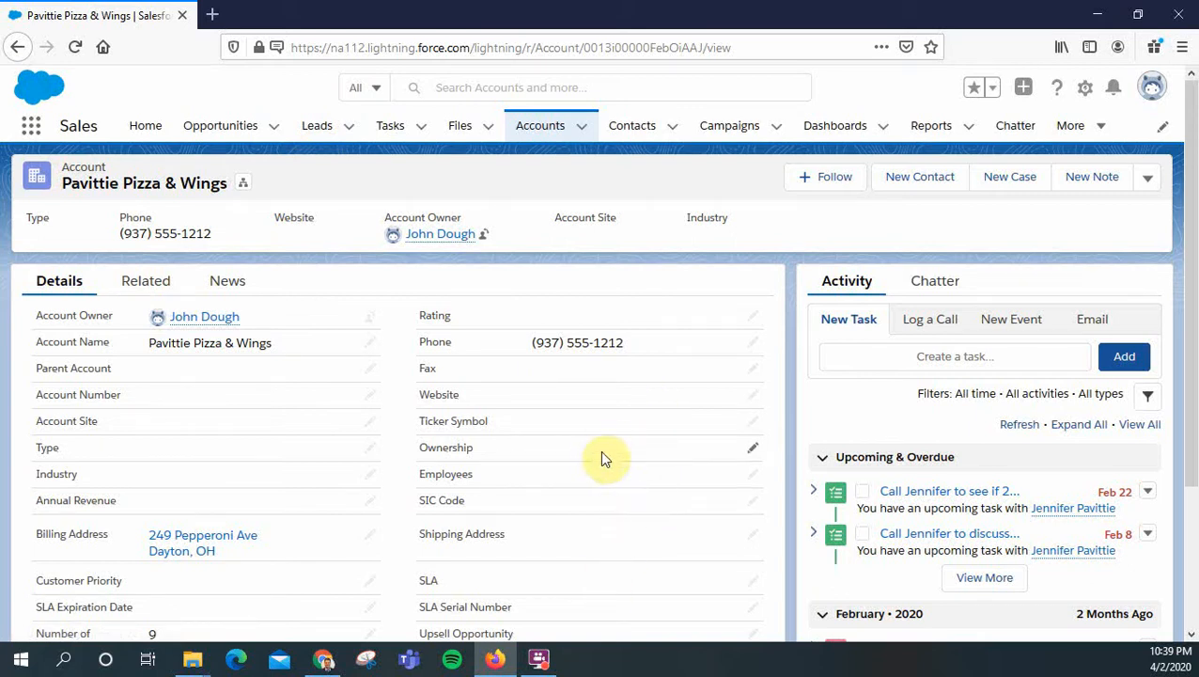